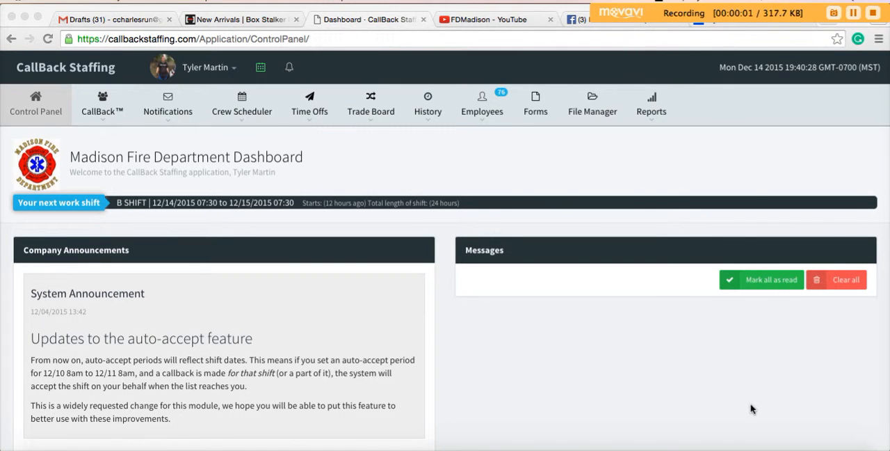
pyautogui.moveTo(464, 200)
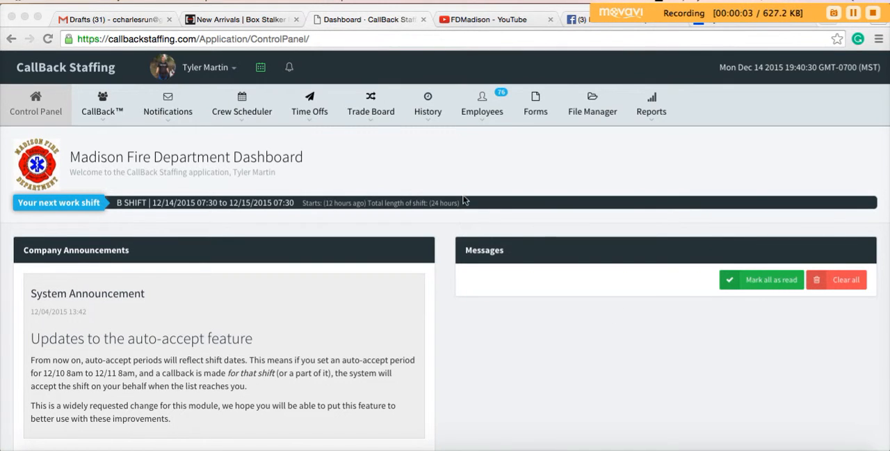
# From the Notifications menu, choose Send to user(s) to notify individual users
pyautogui.click(167, 104)
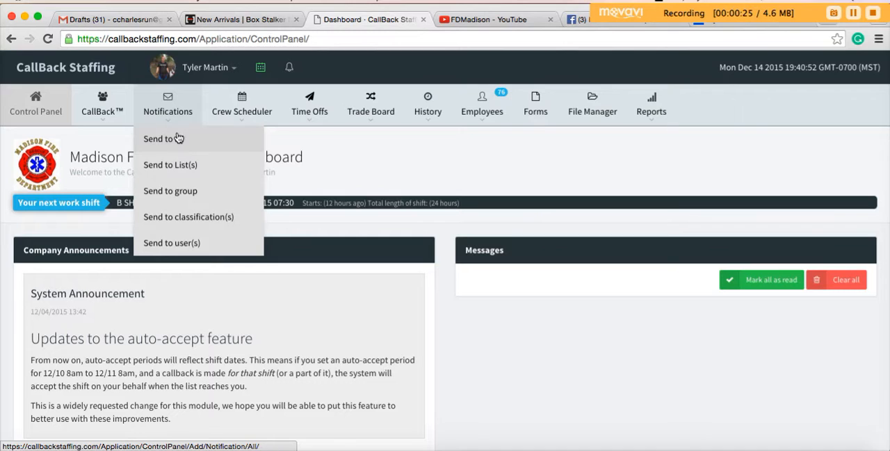
pyautogui.moveTo(164, 158)
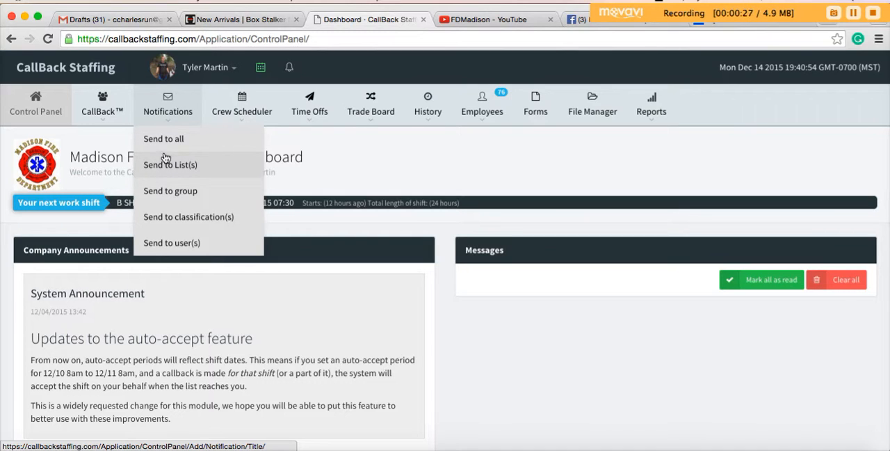
pyautogui.moveTo(192, 164)
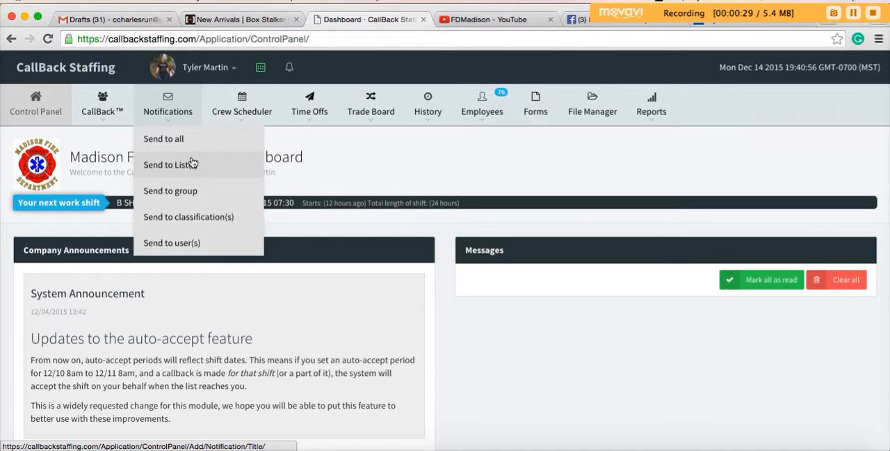
pyautogui.moveTo(180, 190)
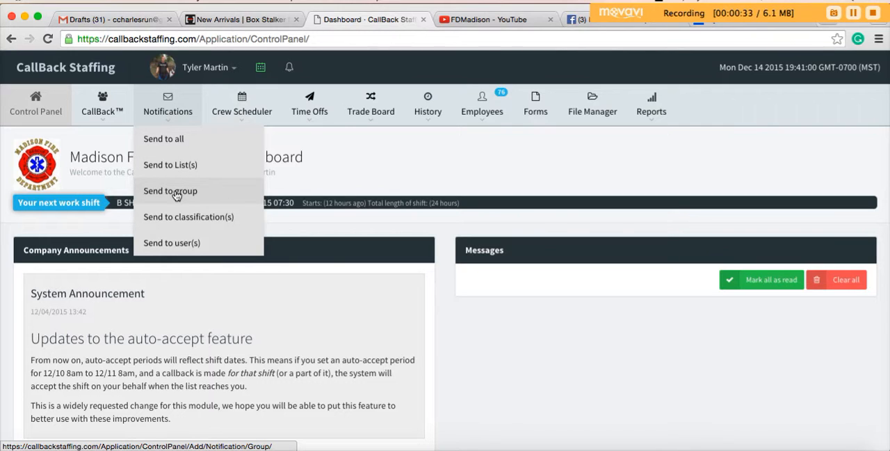
pyautogui.moveTo(183, 164)
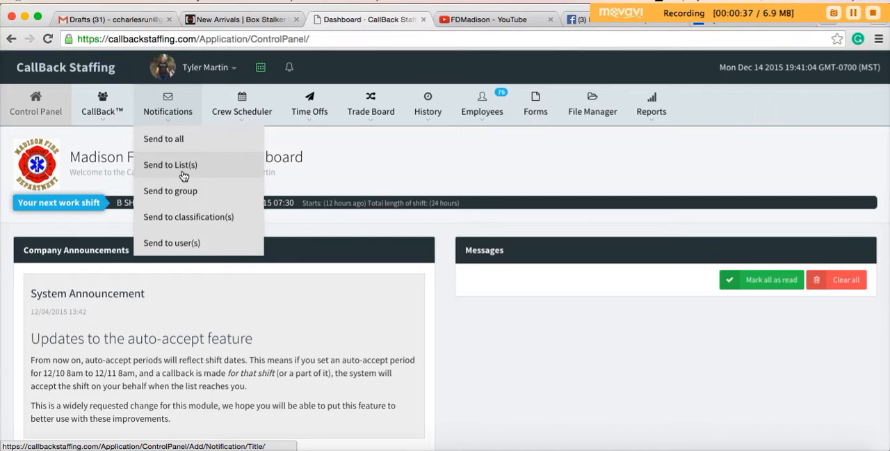
pyautogui.moveTo(181, 190)
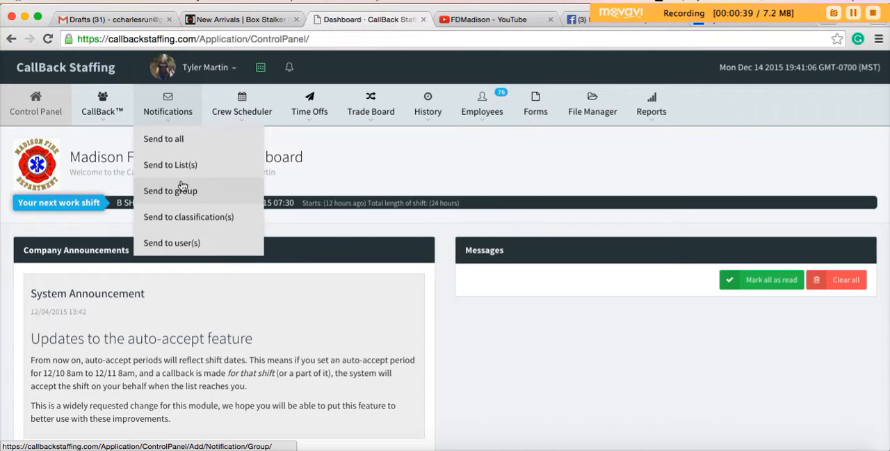
pyautogui.moveTo(154, 192)
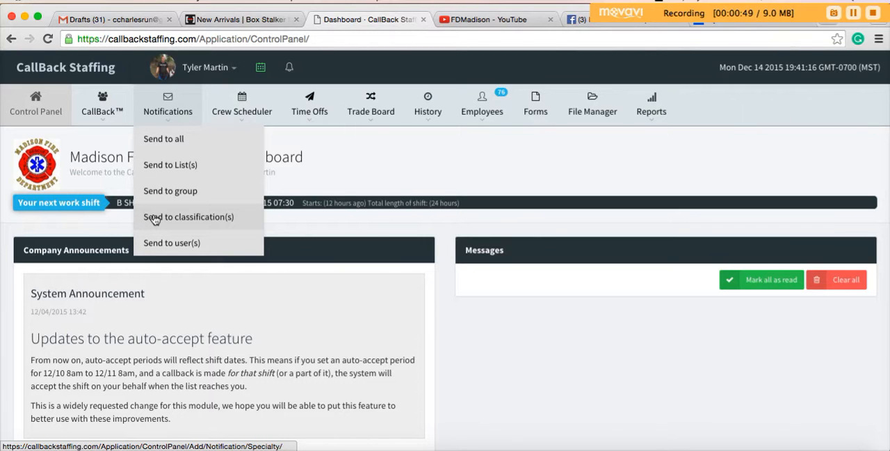
pyautogui.moveTo(164, 220)
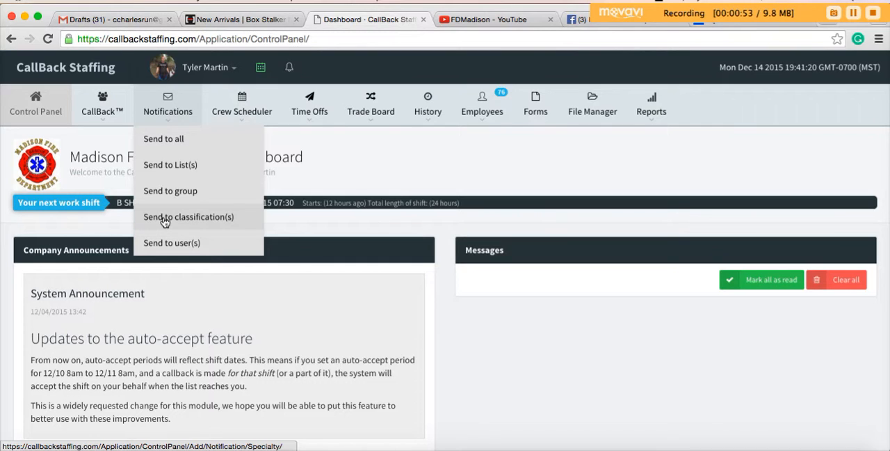
pyautogui.click(172, 242)
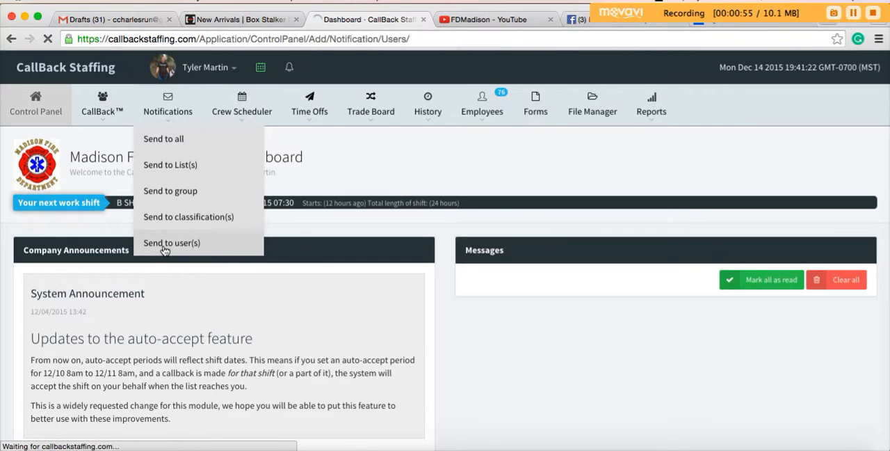
pyautogui.click(171, 242)
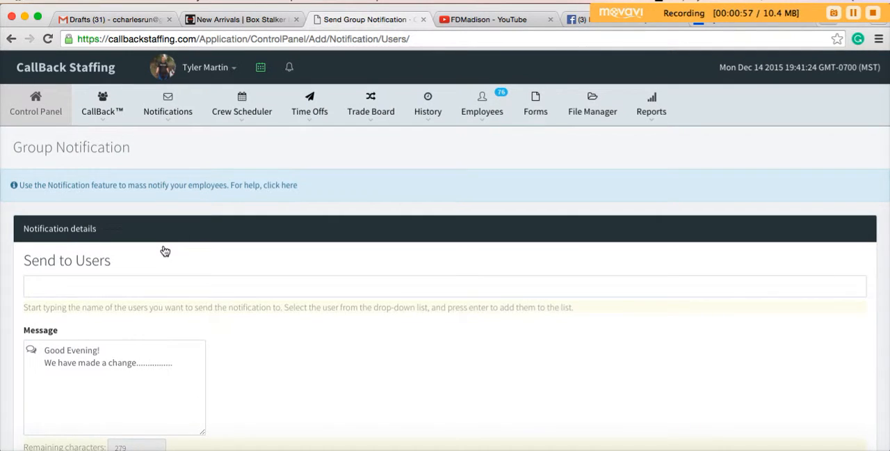
pyautogui.scroll(-3)
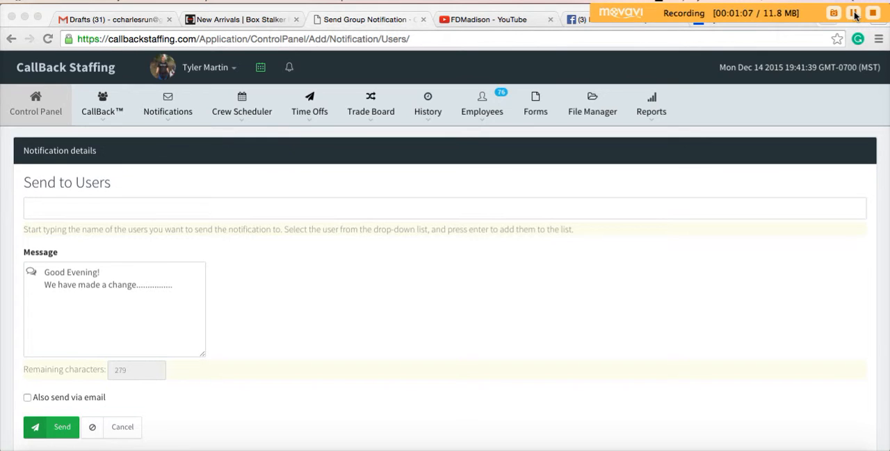
pyautogui.moveTo(393, 174)
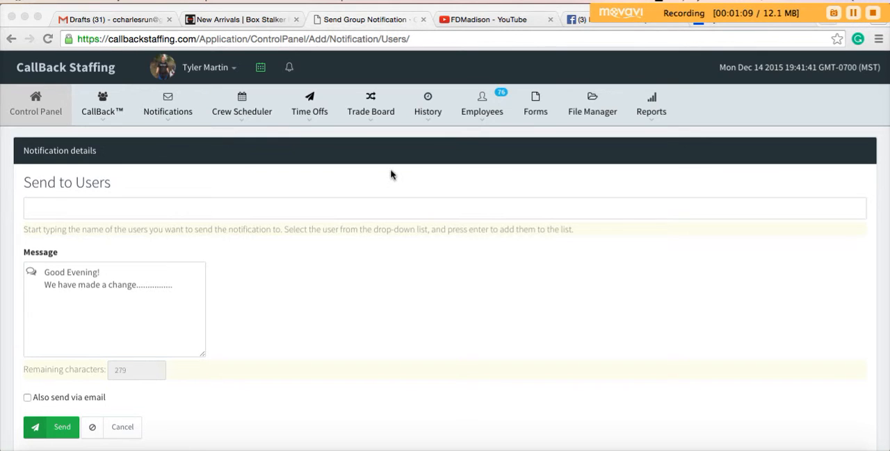
pyautogui.moveTo(338, 212)
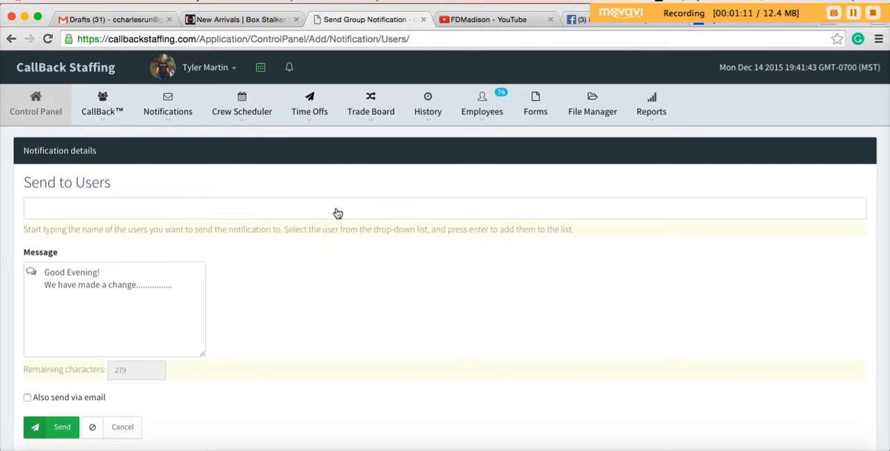
pyautogui.write('ty')
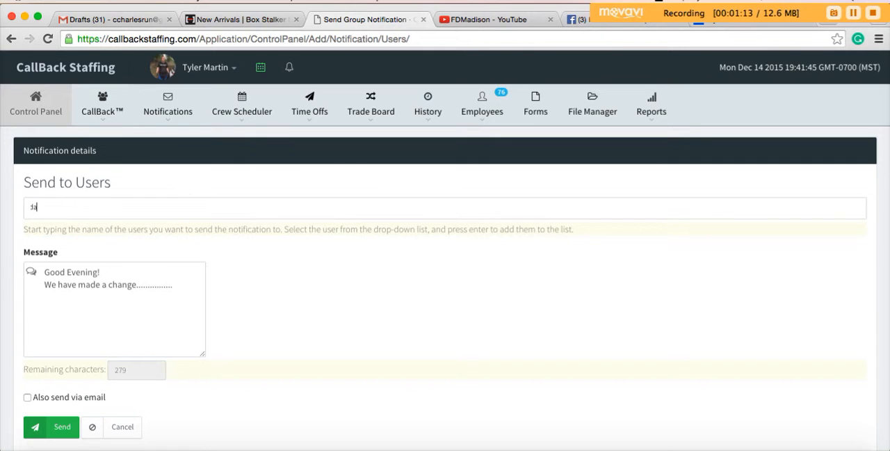
pyautogui.write('dav')
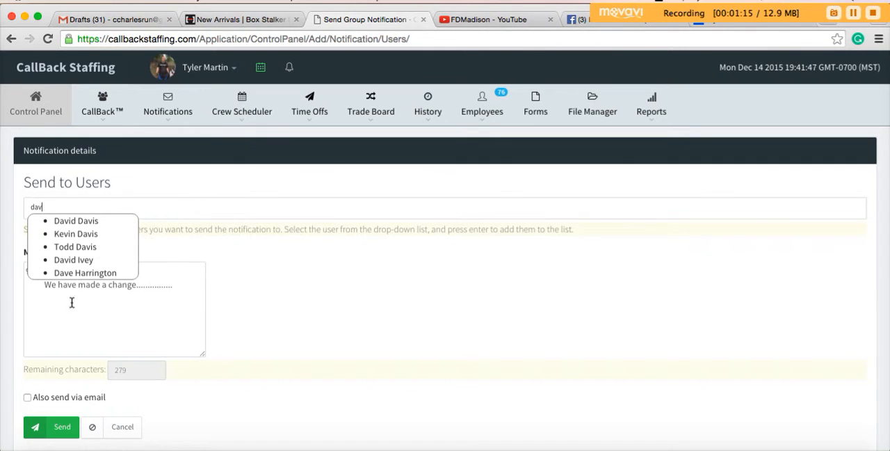
pyautogui.click(73, 258)
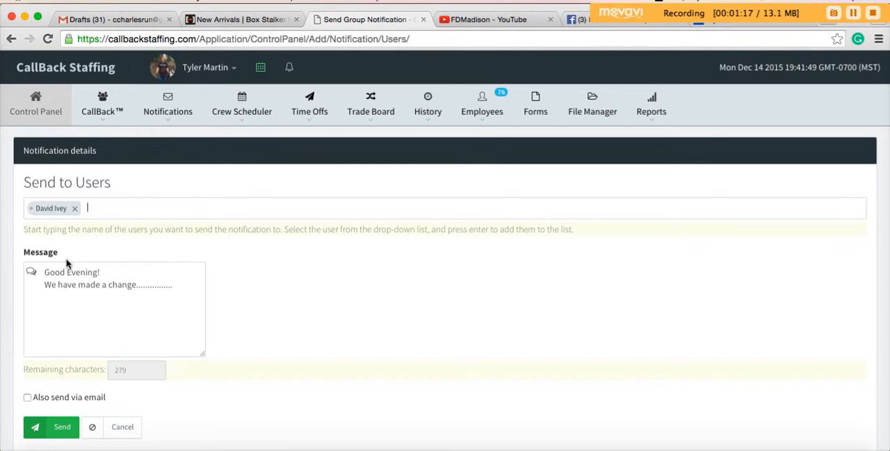
pyautogui.moveTo(135, 300)
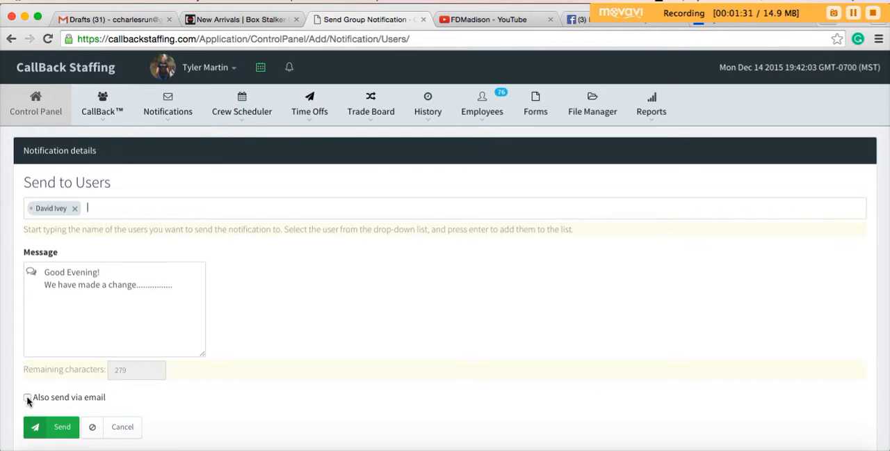
pyautogui.click(29, 397)
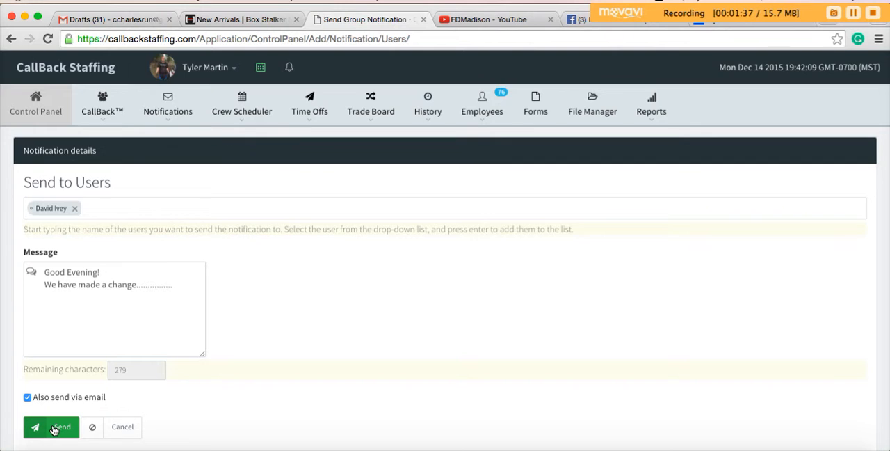
pyautogui.click(50, 427)
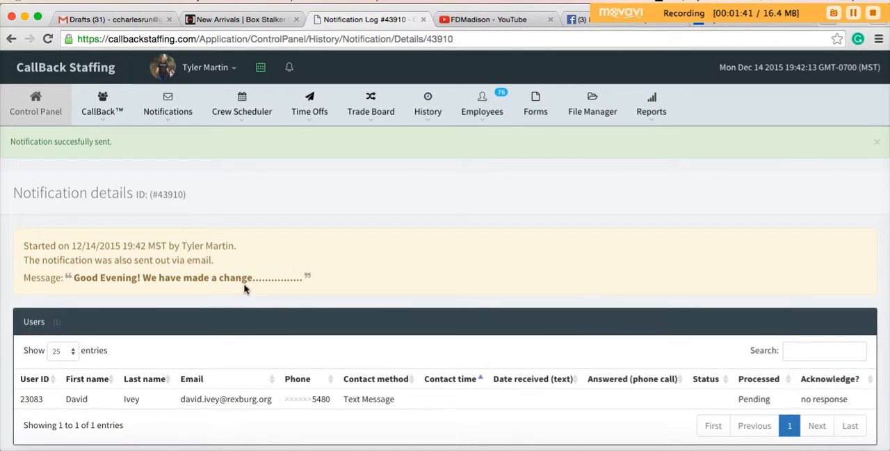
pyautogui.scroll(-3)
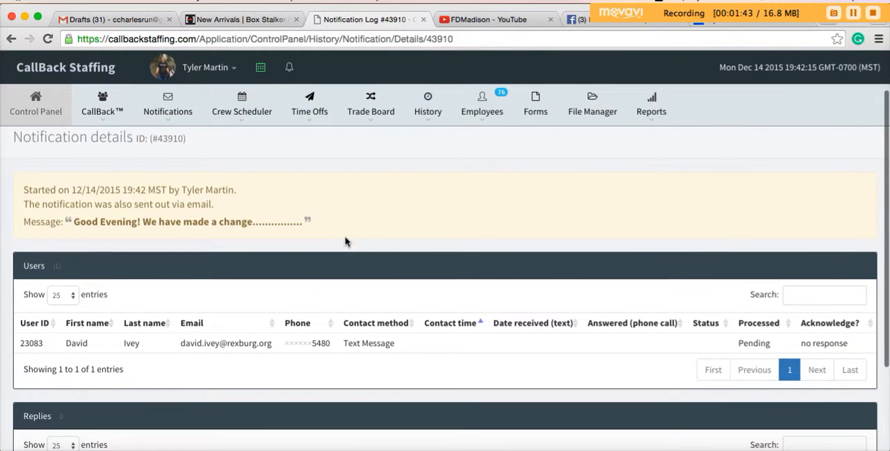
pyautogui.scroll(-3)
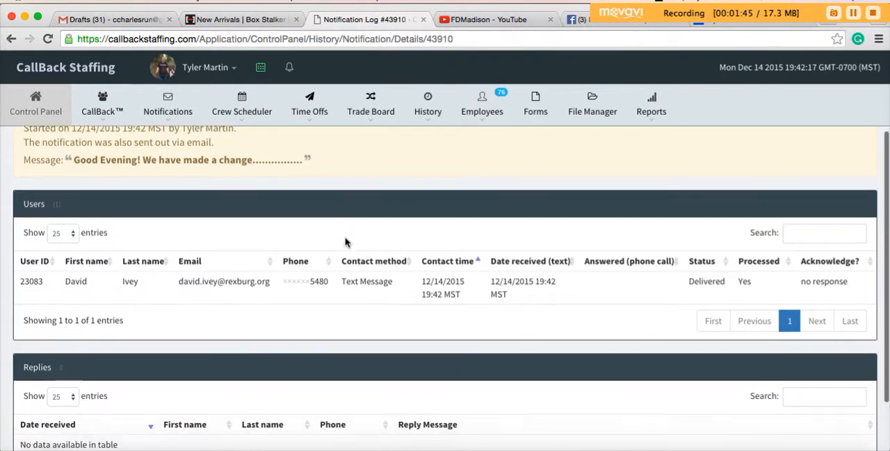
pyautogui.scroll(-3)
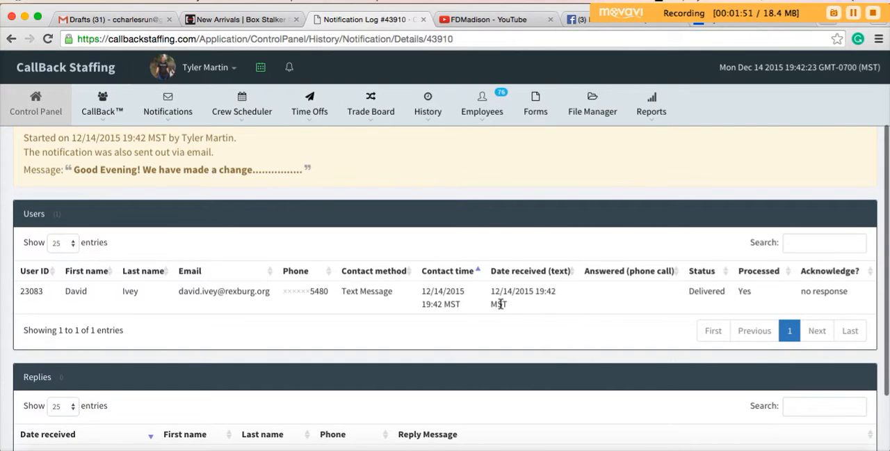
pyautogui.moveTo(545, 331)
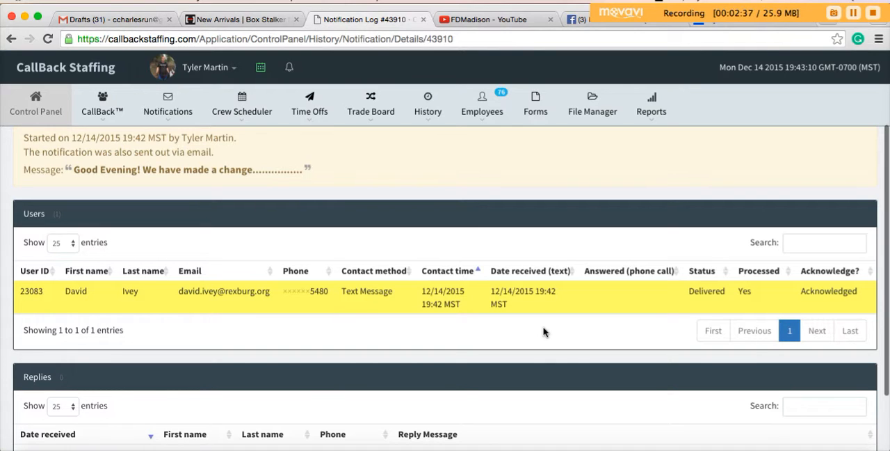
pyautogui.scroll(-3)
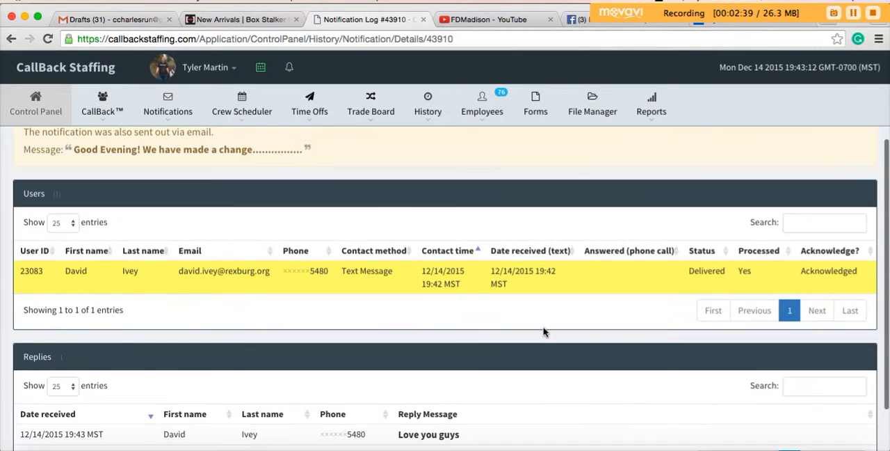
pyautogui.scroll(-3)
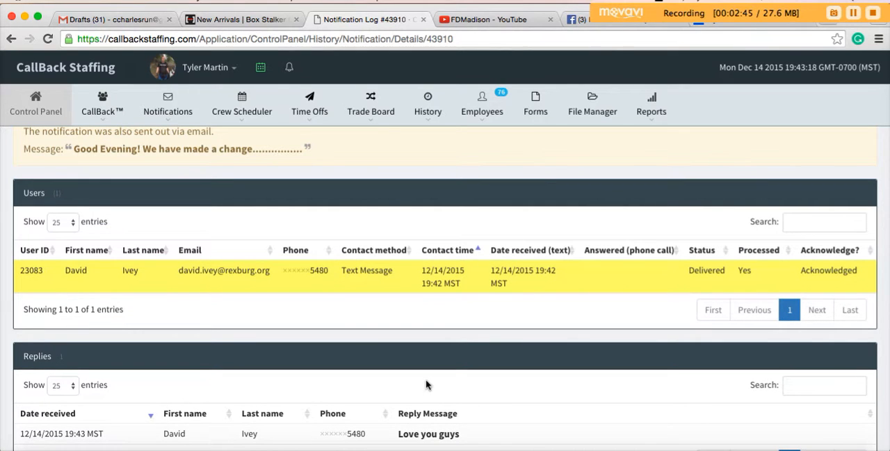
pyautogui.scroll(-3)
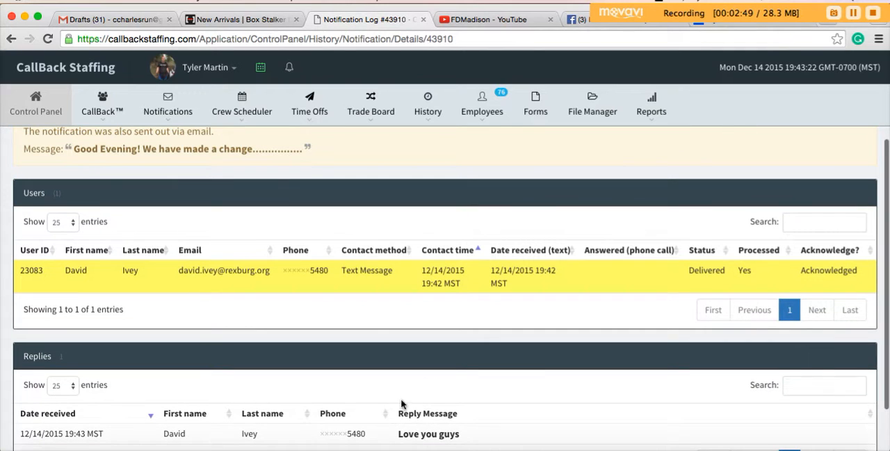
pyautogui.moveTo(381, 446)
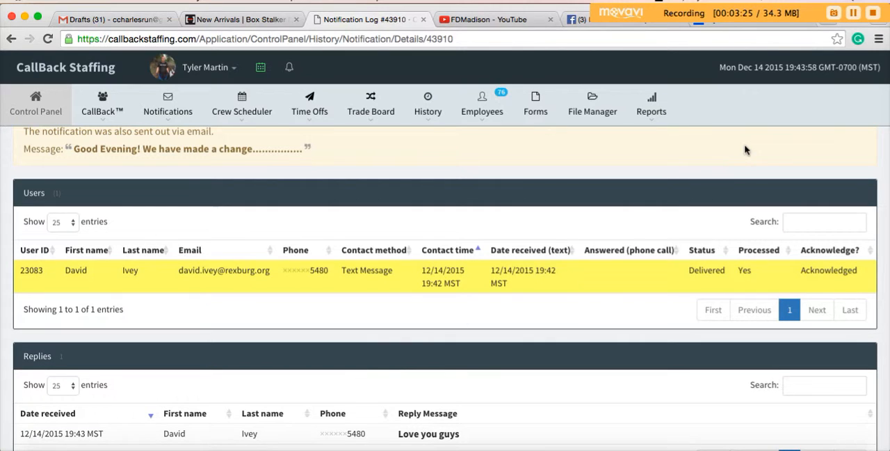
pyautogui.moveTo(807, 120)
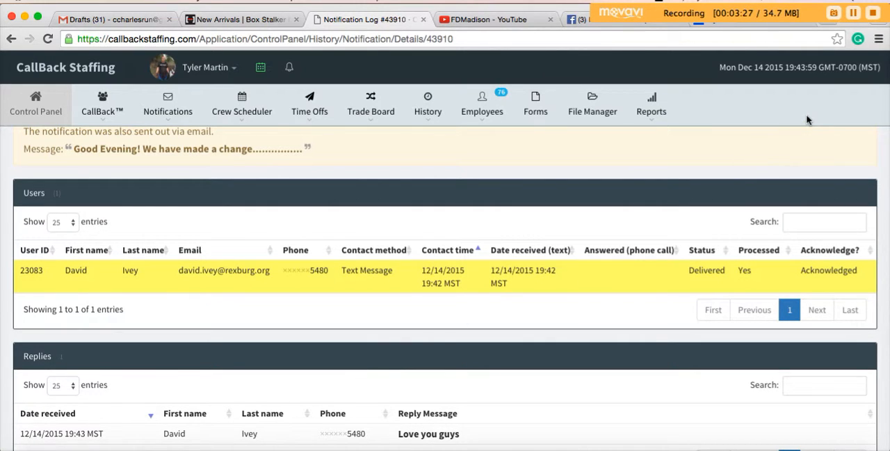